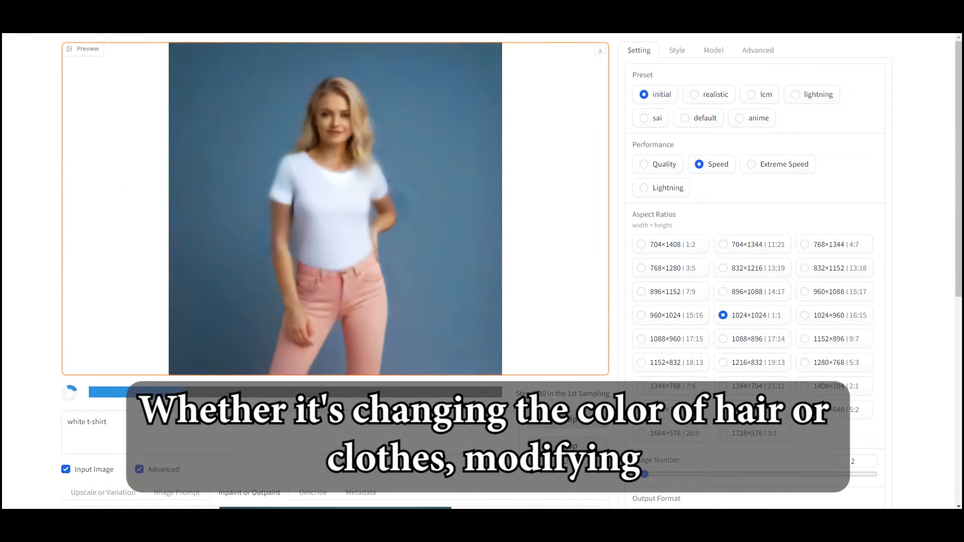
Browse through the previously generated images in the gallery.
scroll(down, 3)
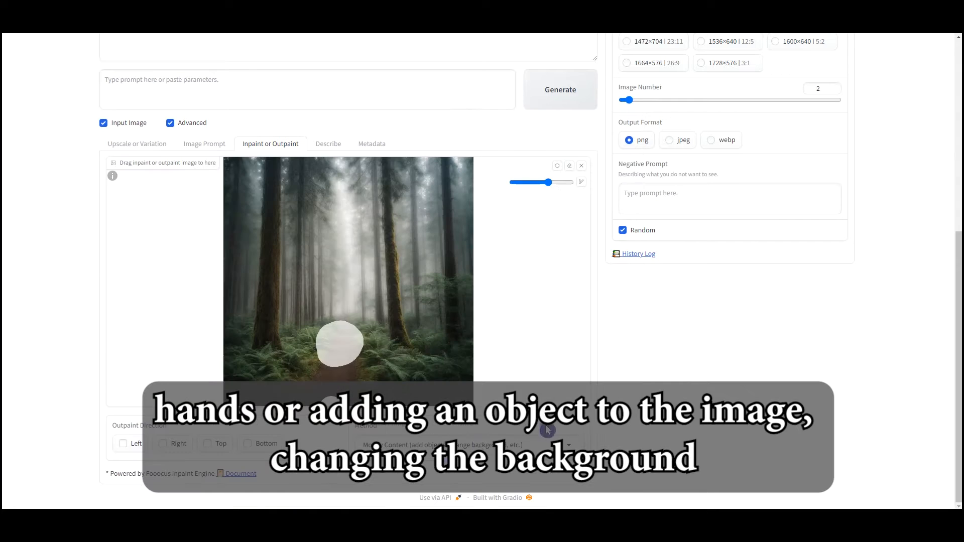
click(559, 89)
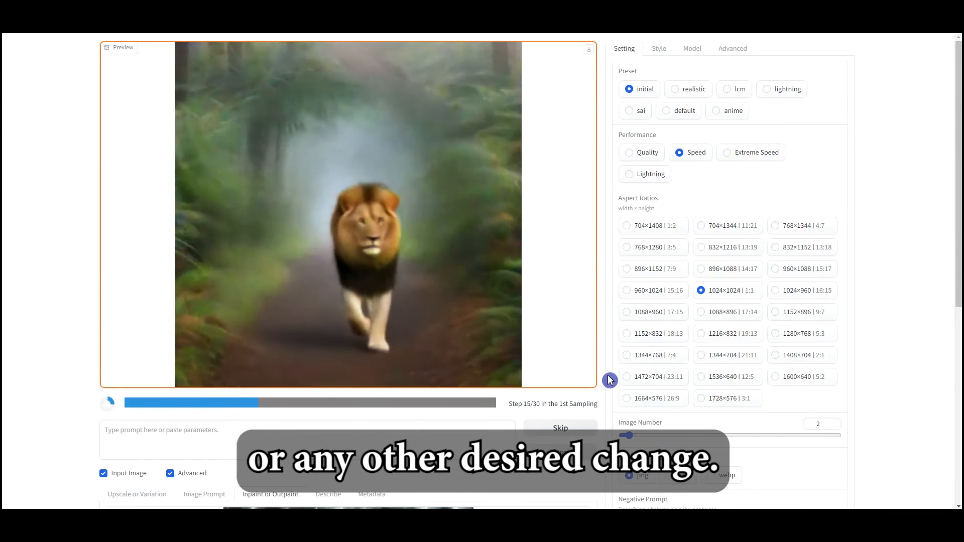
click(349, 215)
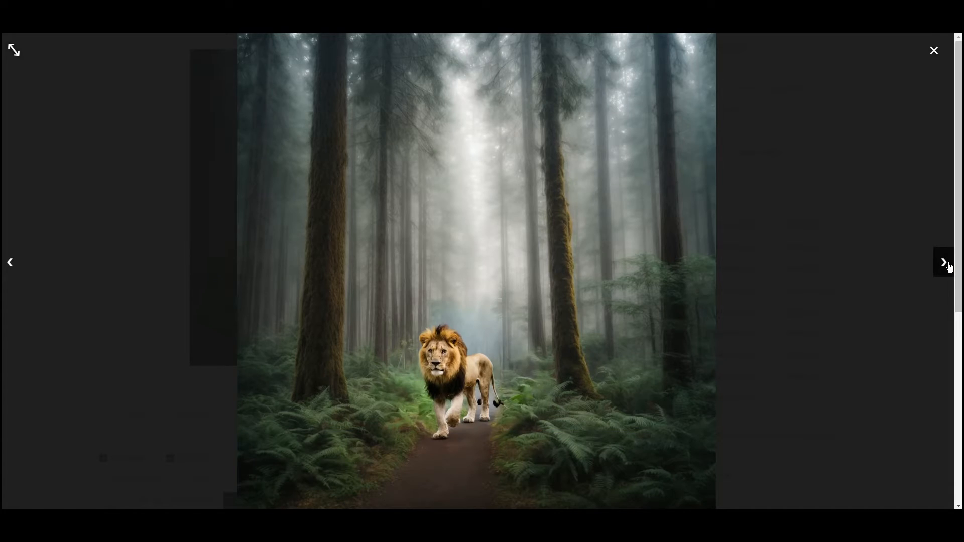
click(934, 50)
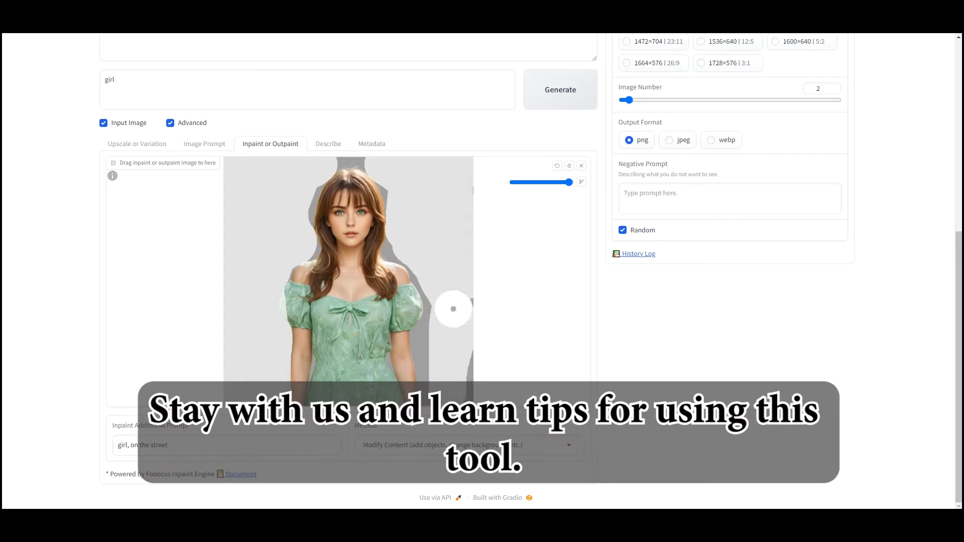
click(559, 89)
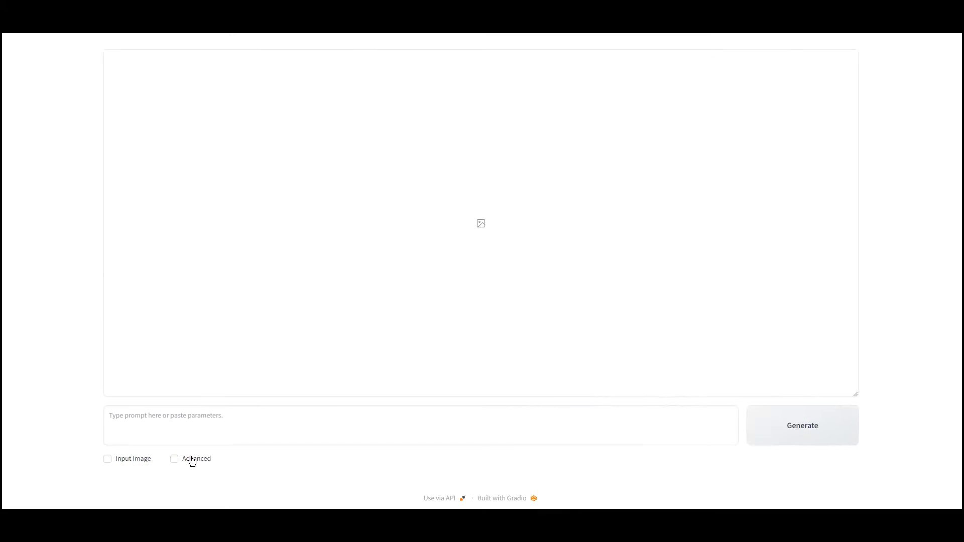
Enable Advanced and Input Image, and bring up the Inpaint or Outpaint workspace.
click(175, 459)
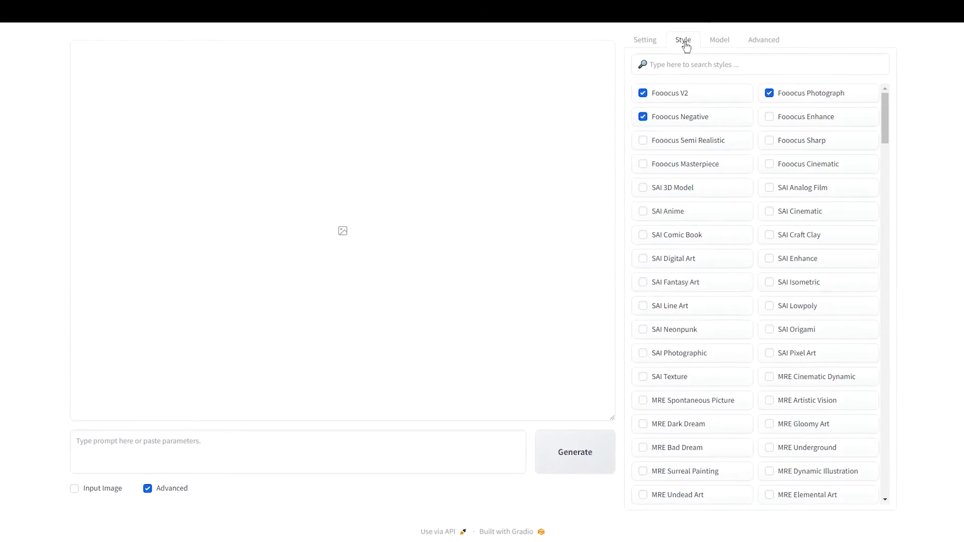
click(787, 39)
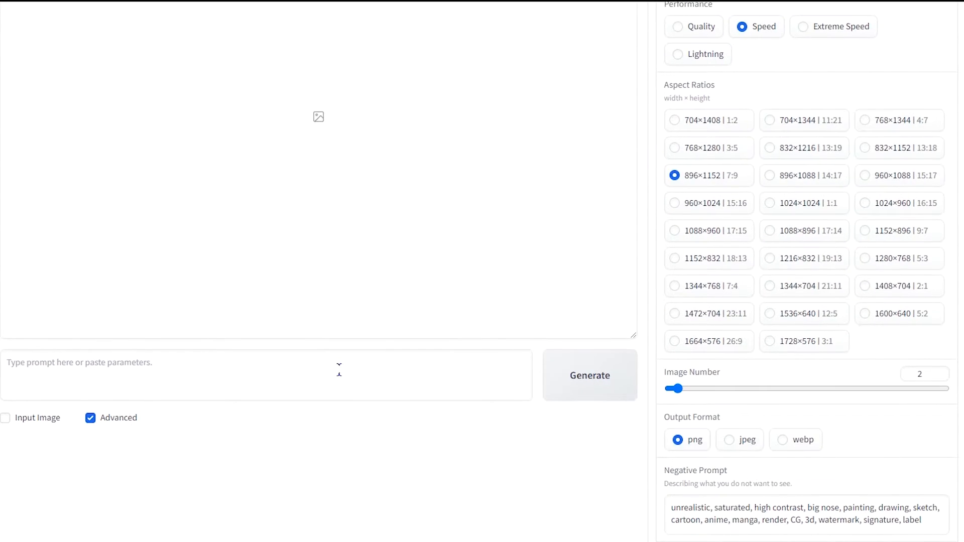
click(6, 418)
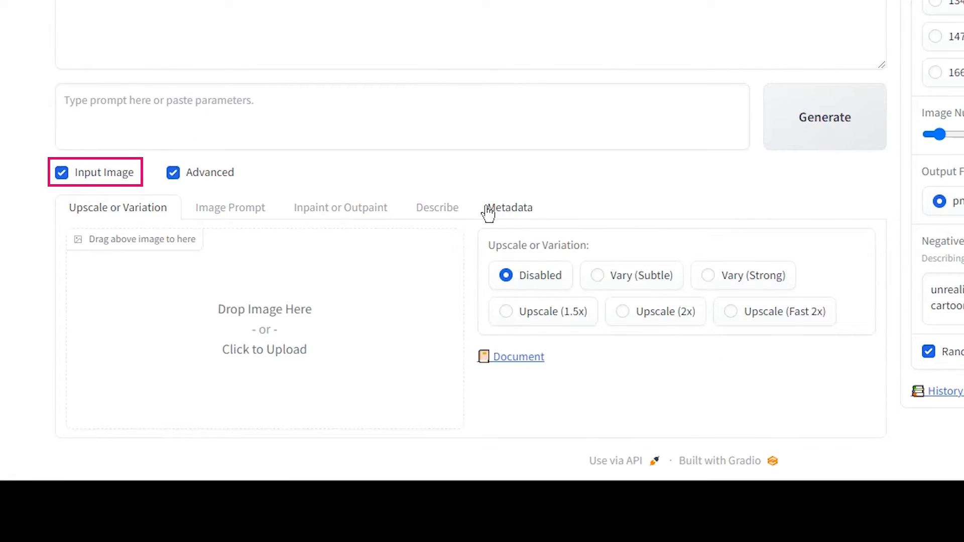
scroll(up, 3)
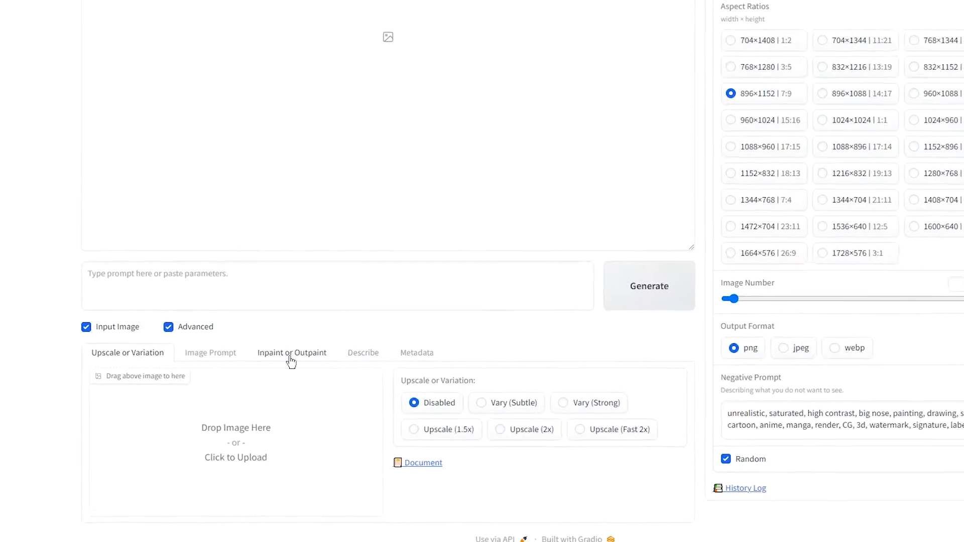
click(291, 353)
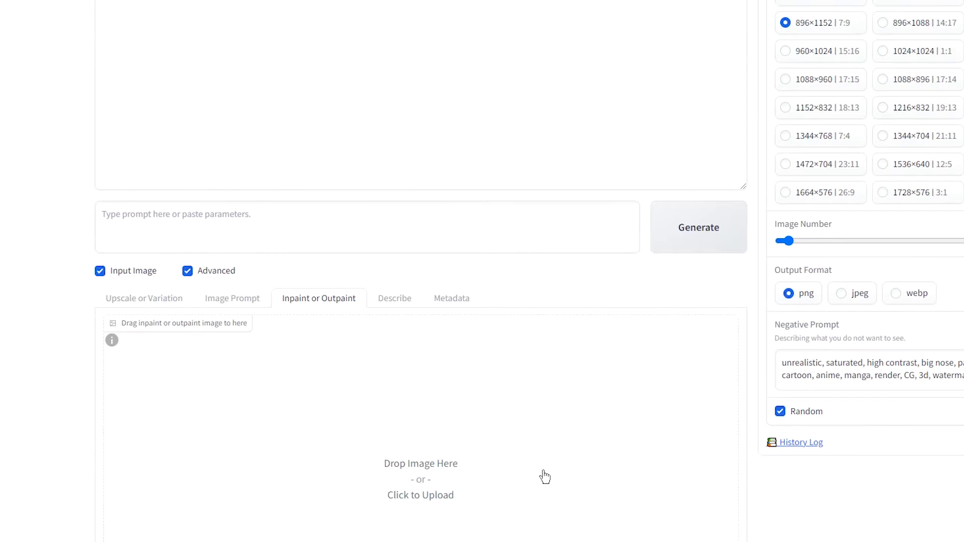
scroll(down, 3)
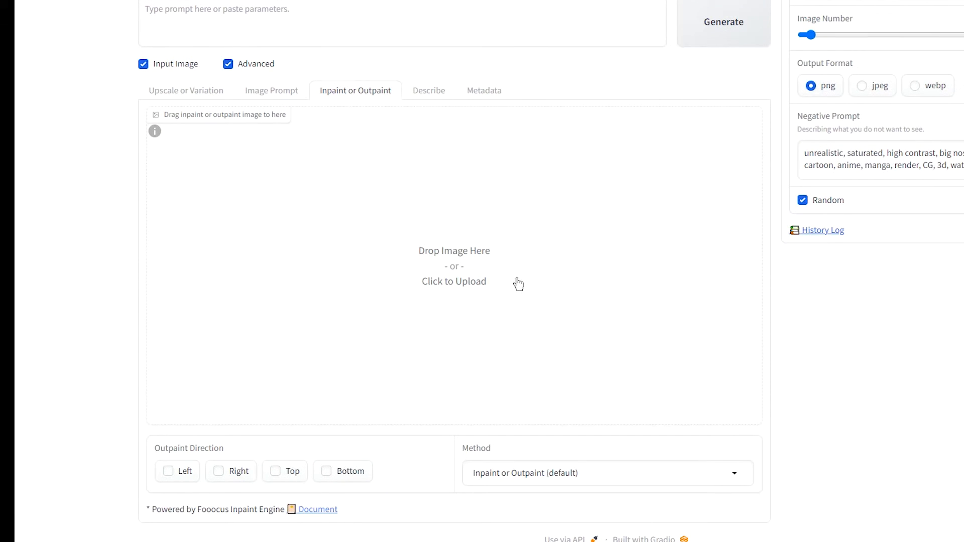
Upload a portrait photo and set the outpaint direction for extending it.
click(608, 474)
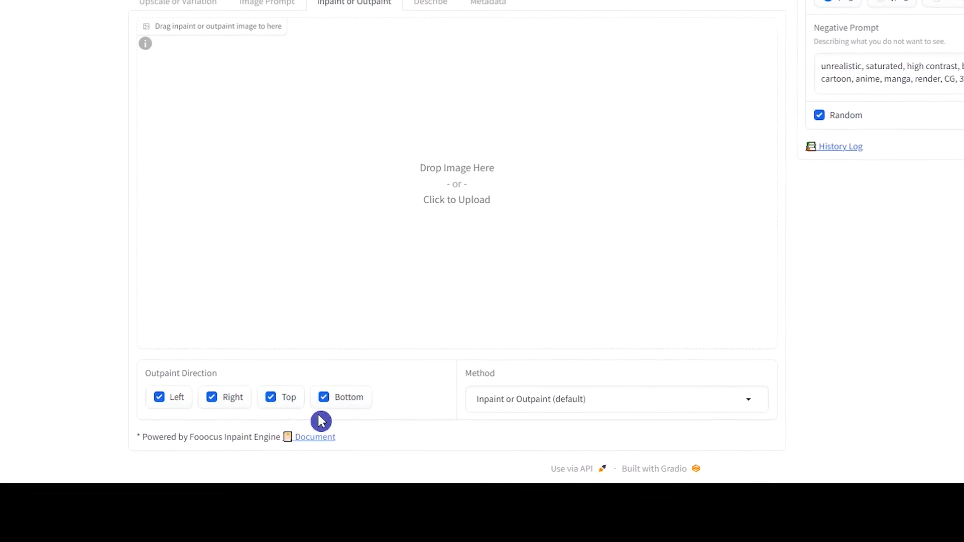
scroll(down, 3)
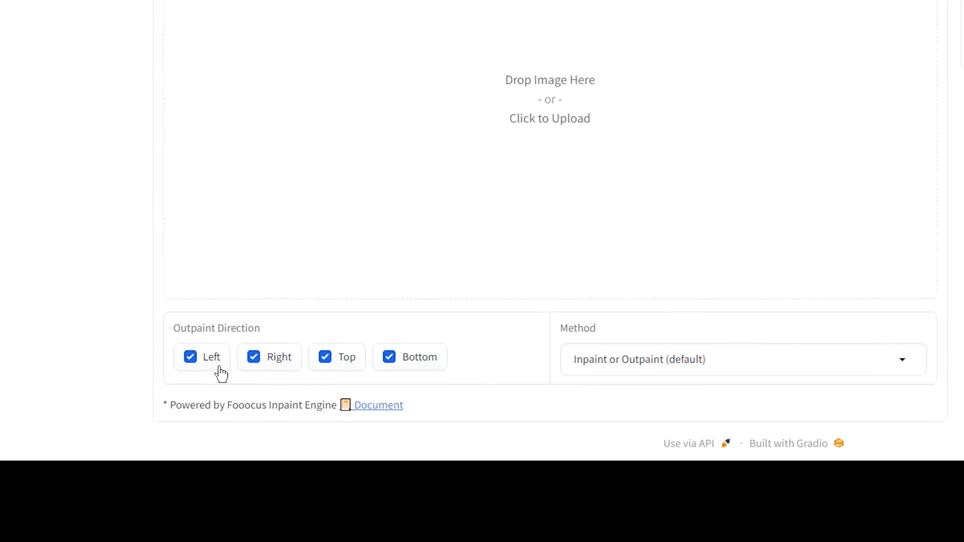
click(253, 356)
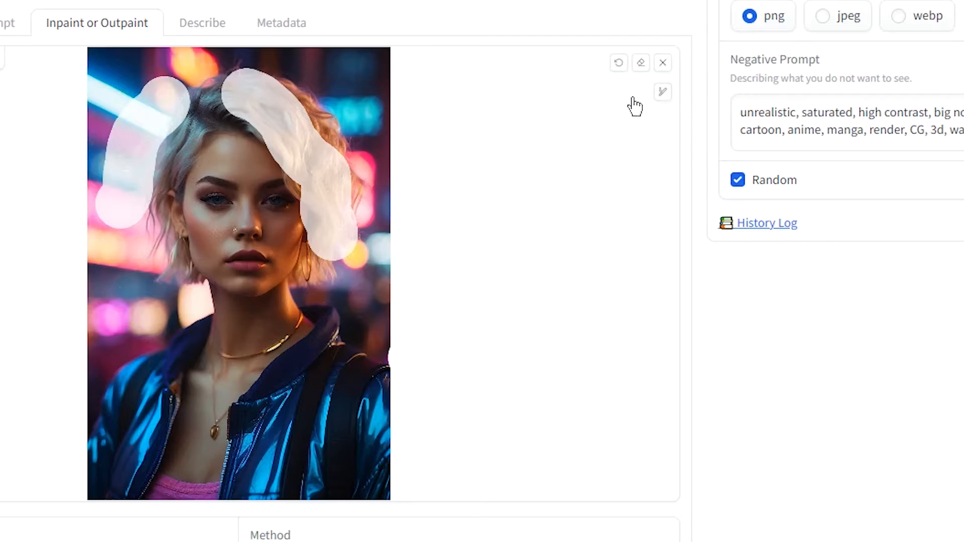
Undo and clear the painted mask strokes, leaving only Left and Right outpainting.
click(618, 62)
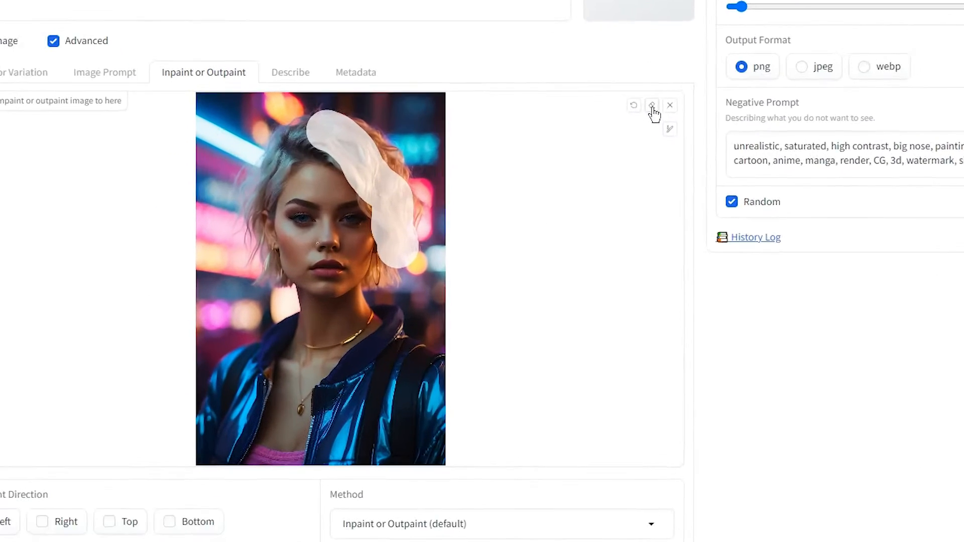
click(634, 105)
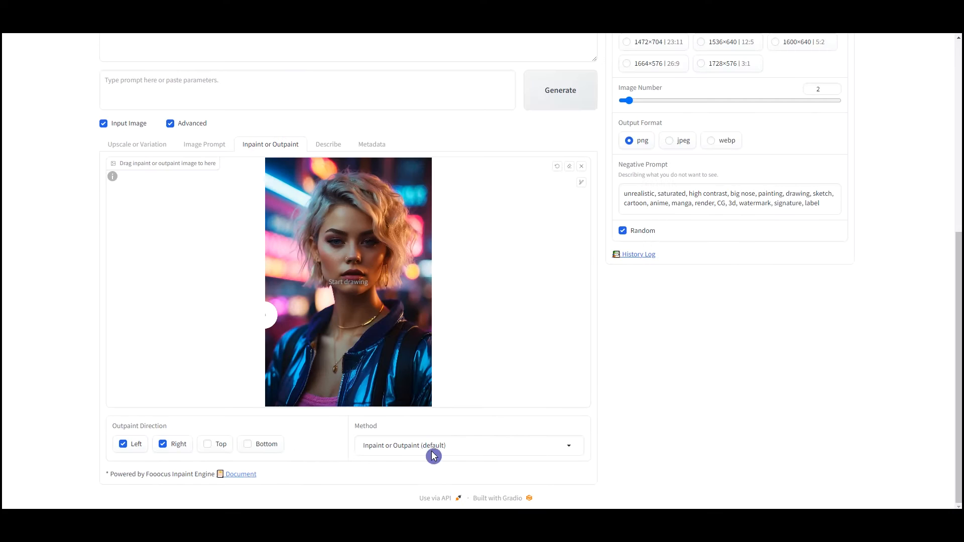
Keep the default Inpaint or Outpaint method and generate the widened neon portrait.
click(466, 445)
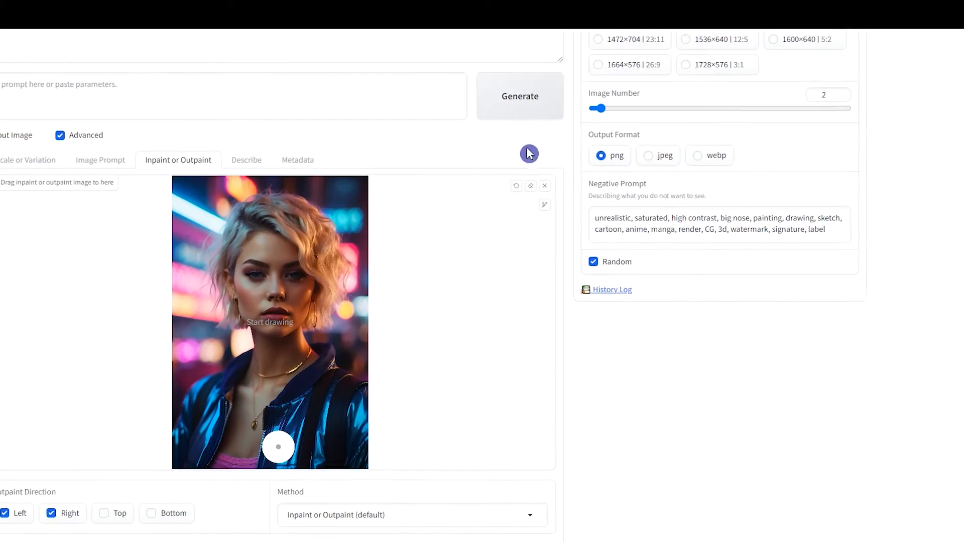
click(519, 96)
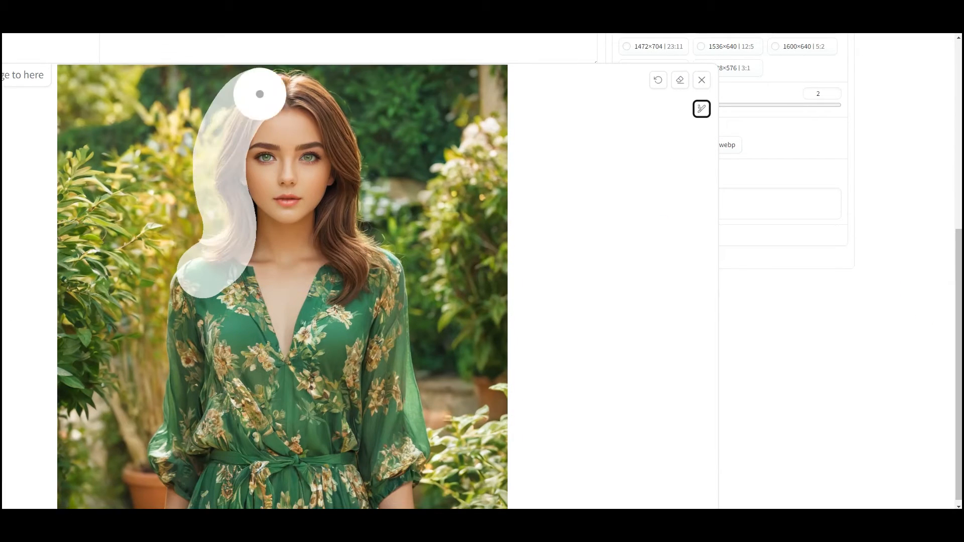
Mask the hair, prompt 'wavy, black green hair', generate, and view the result full size.
click(416, 442)
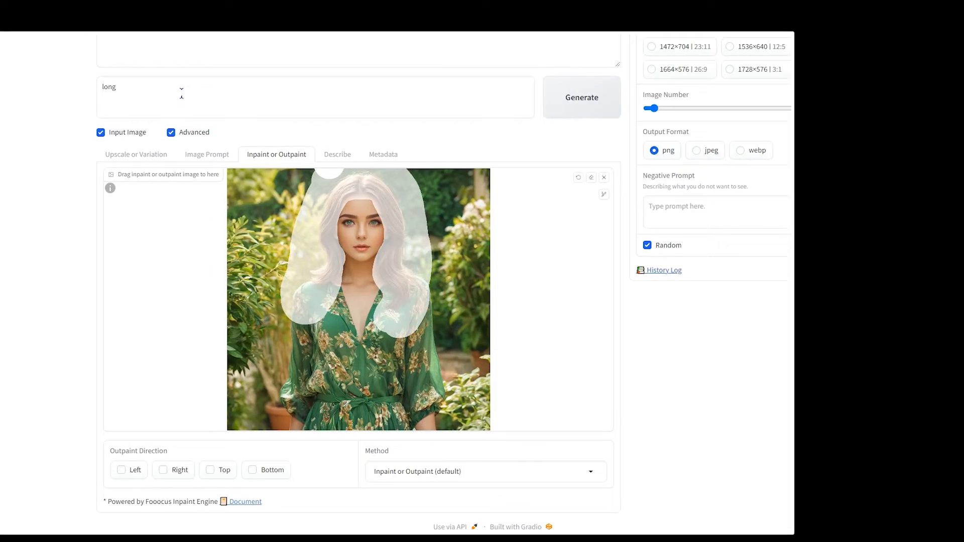
text(, wavy, black green)
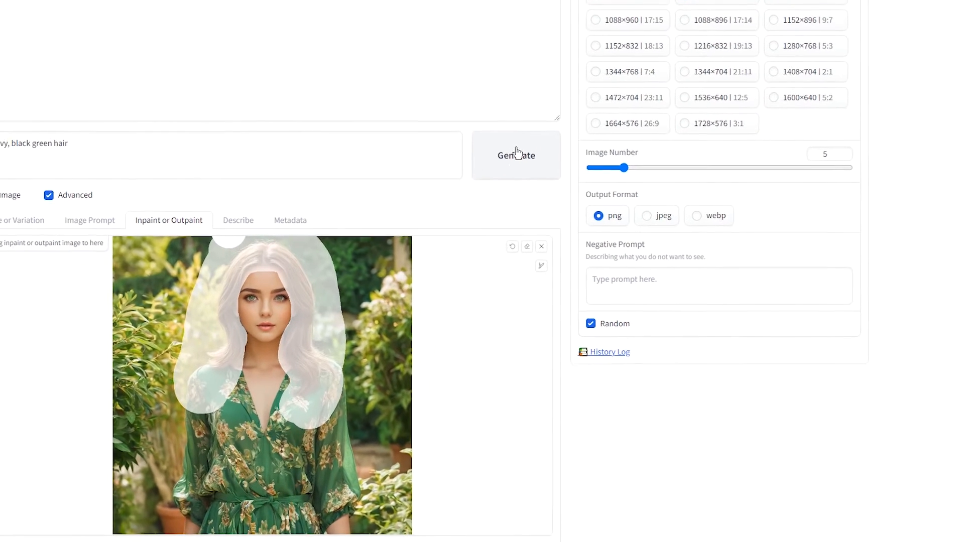
click(516, 154)
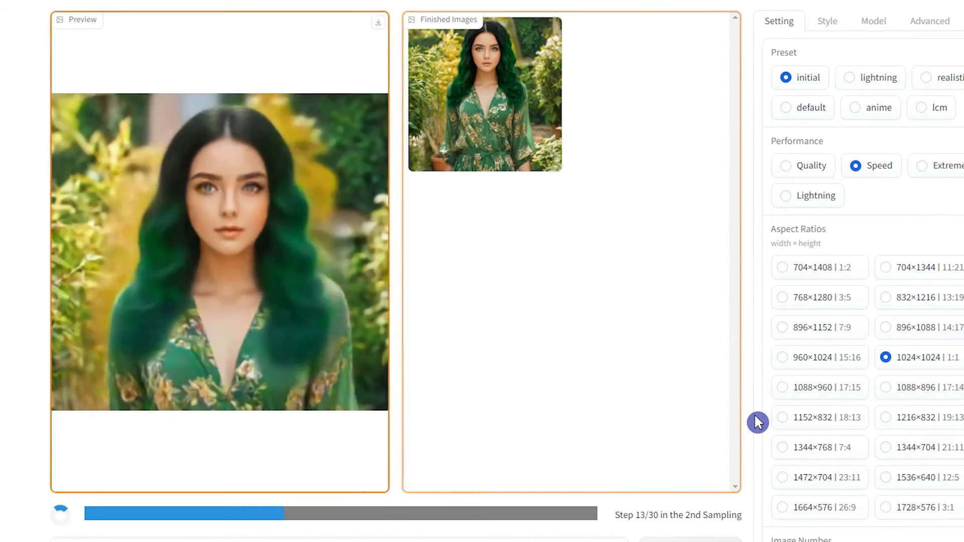
click(484, 95)
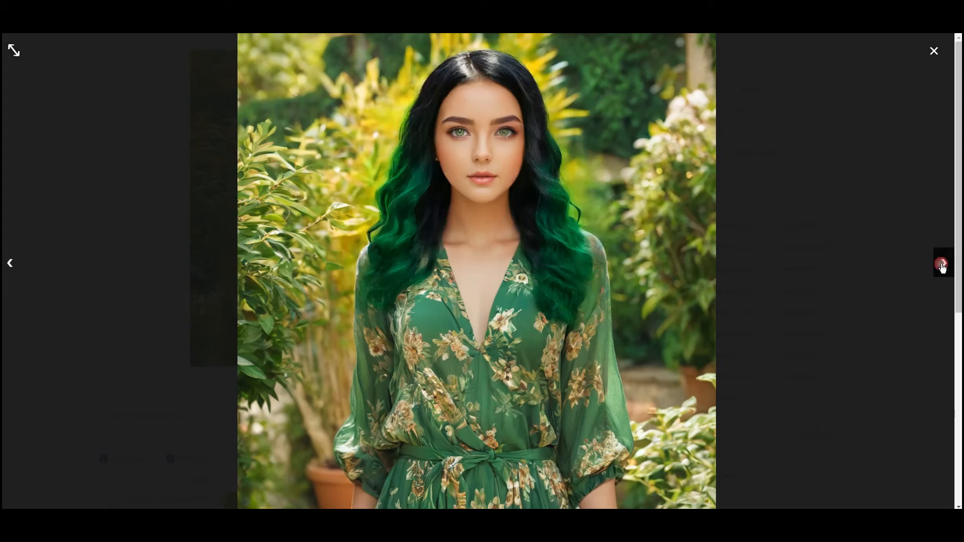
click(933, 51)
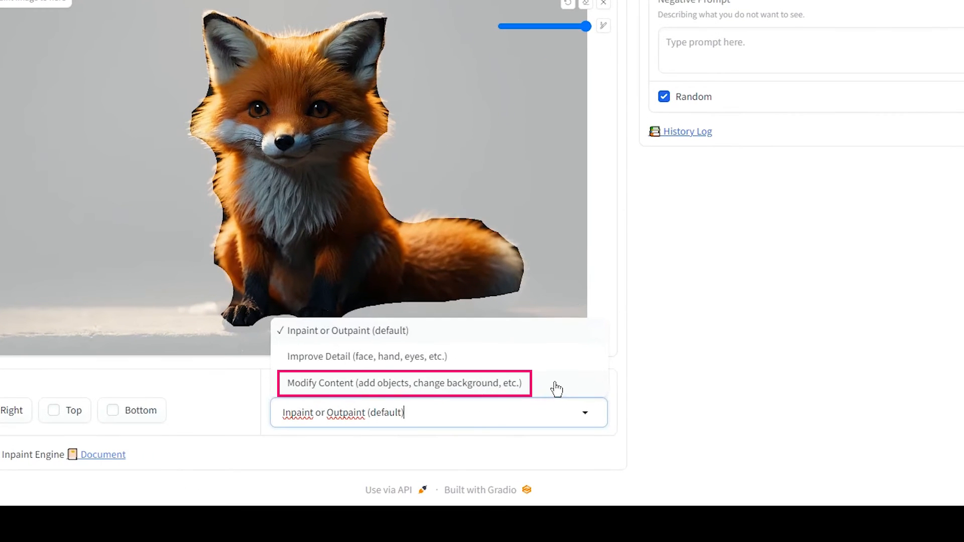
Use Modify Content with prompt 'fox, in the forest', generate, and view a result.
click(404, 383)
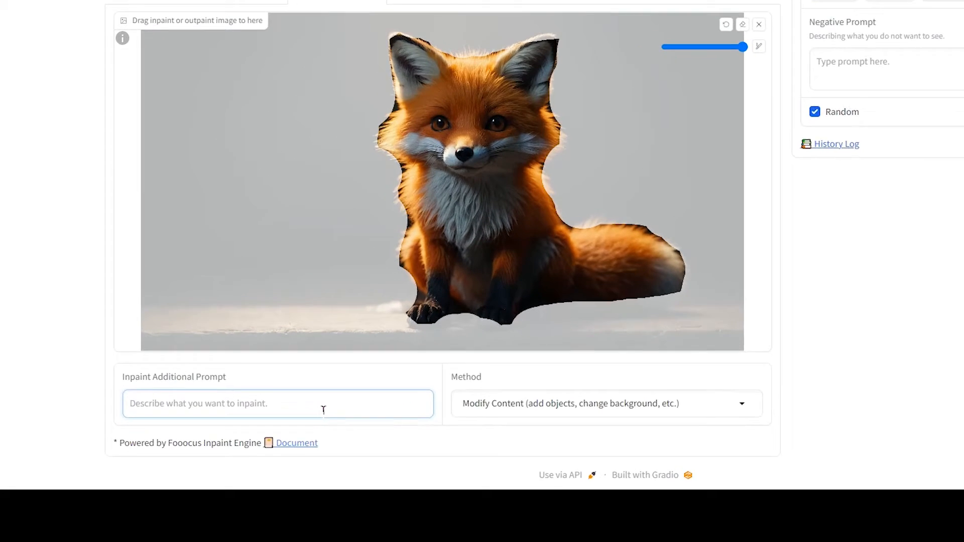
text(fox, in the forest)
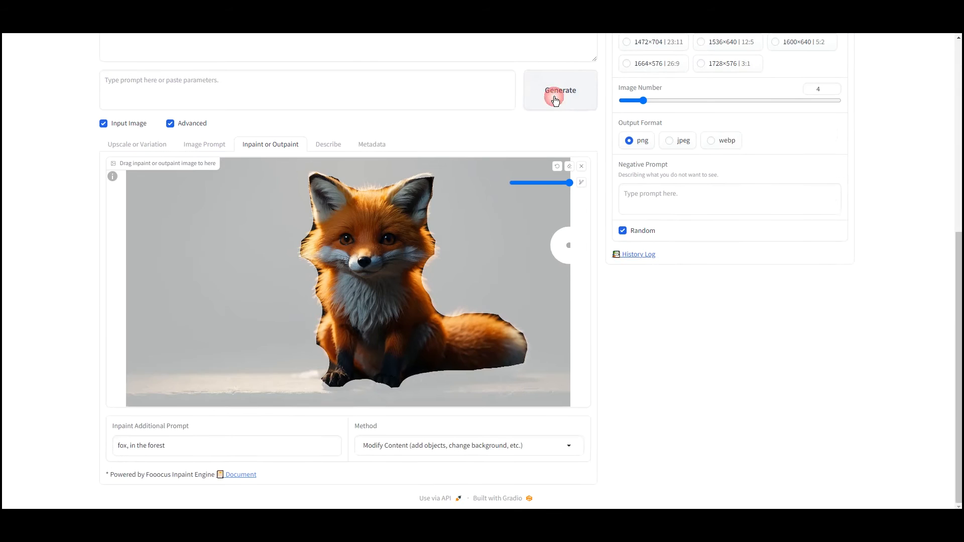
click(560, 90)
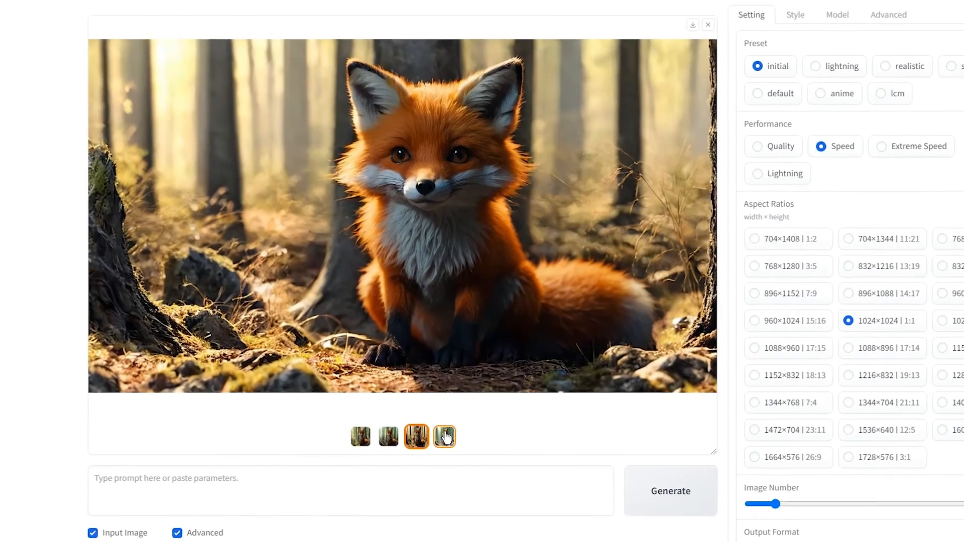
click(443, 436)
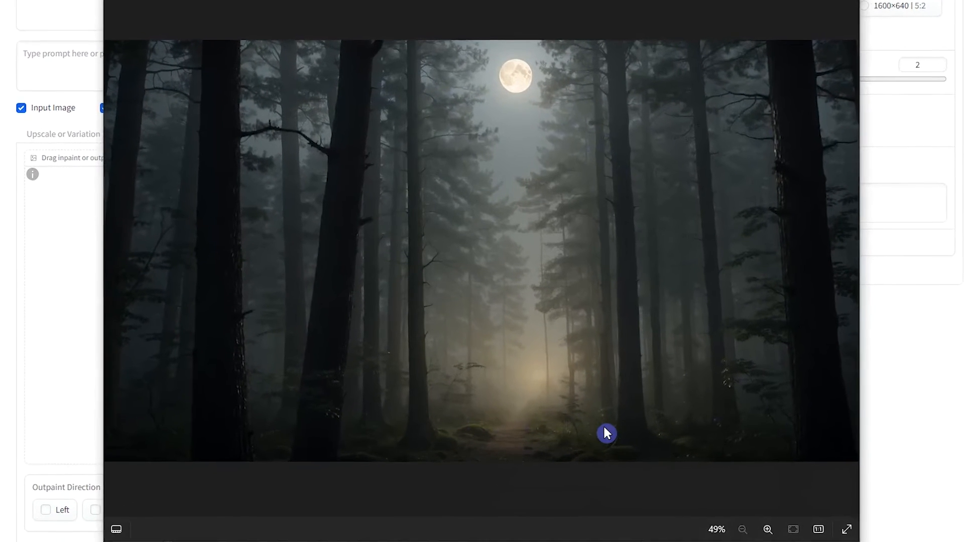
Mask the bottom centre of the forest, use Modify Content with a white wolf prompt and negatives 'blurry, extra legs, deformed', and generate.
click(846, 529)
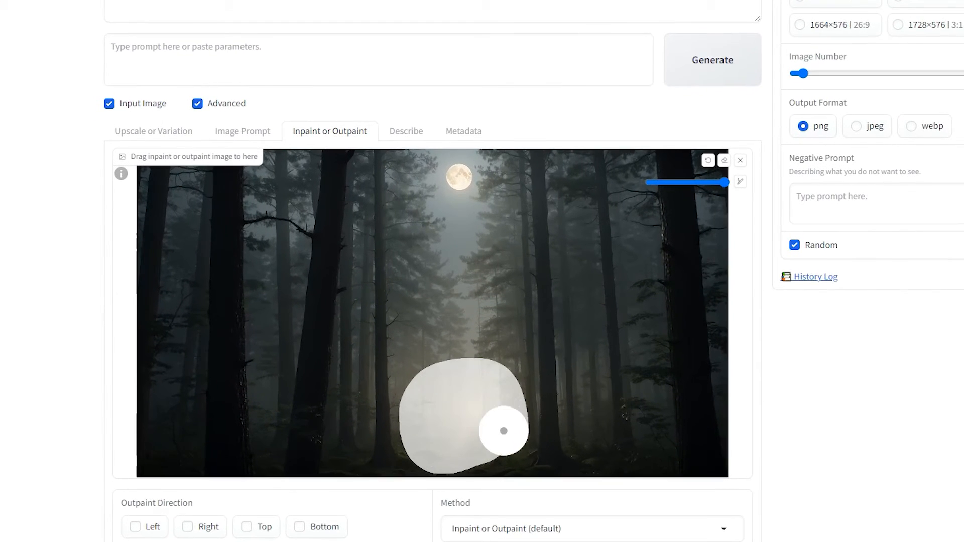
click(591, 530)
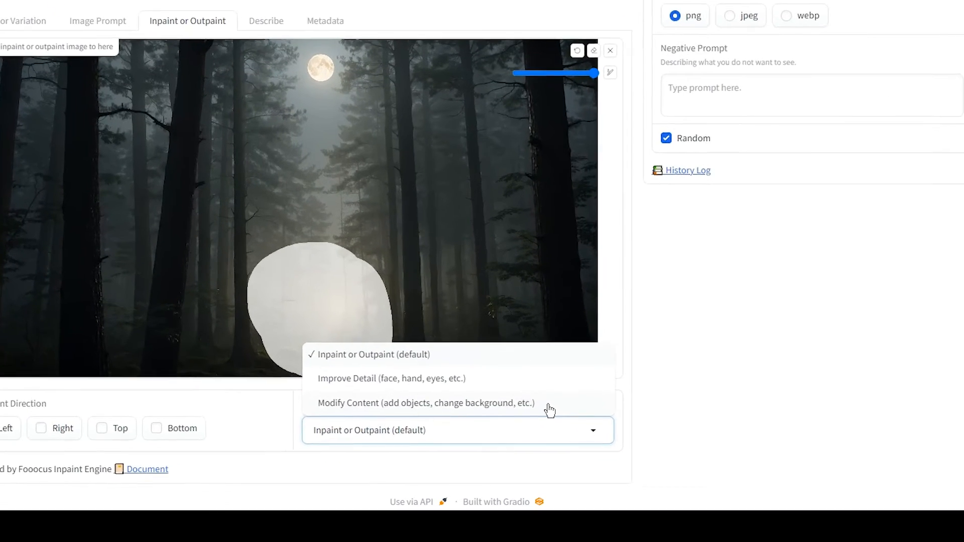
click(426, 403)
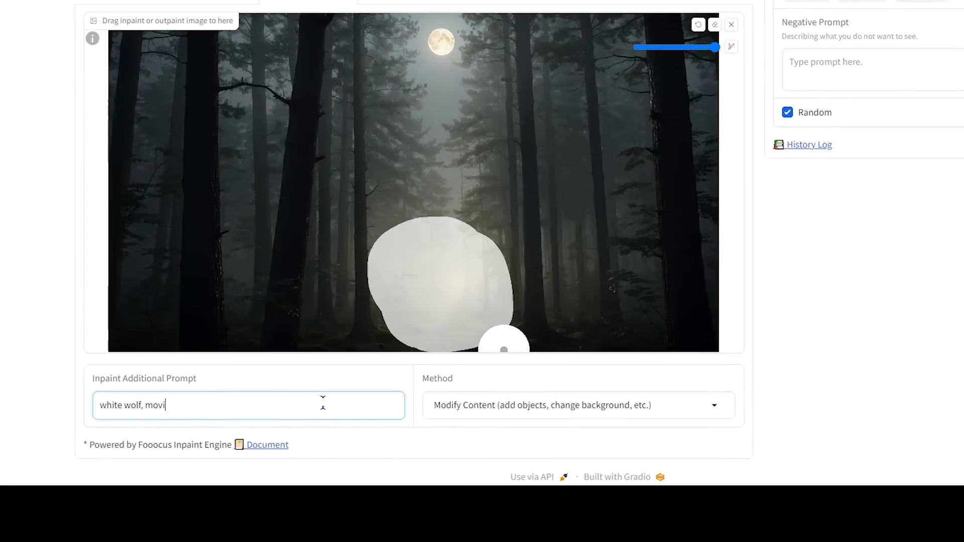
scroll(up, 3)
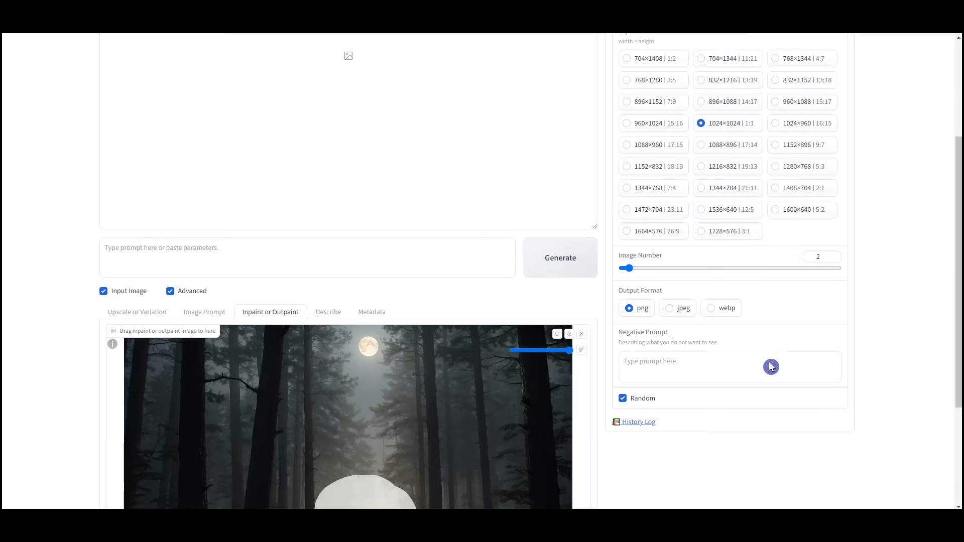
text(blurry, extra legs, deformed)
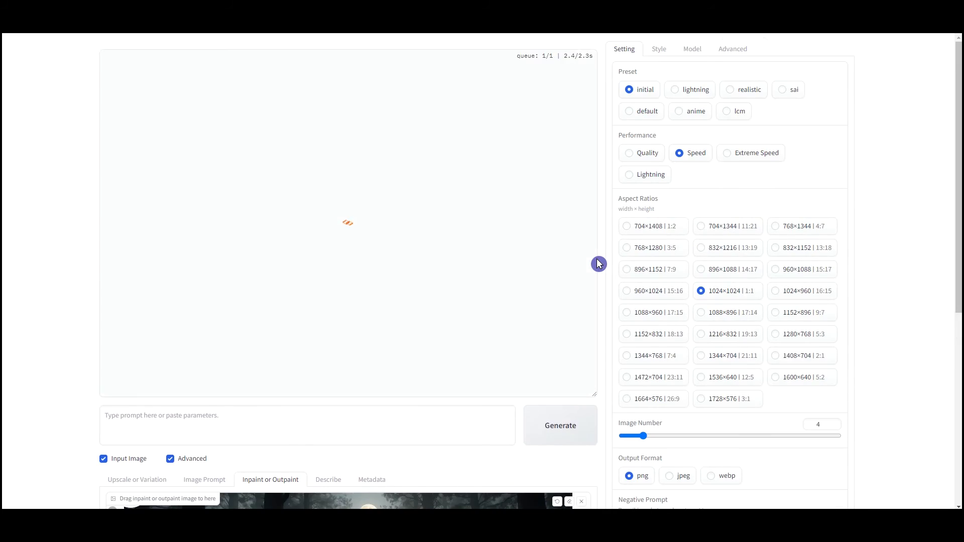
click(560, 425)
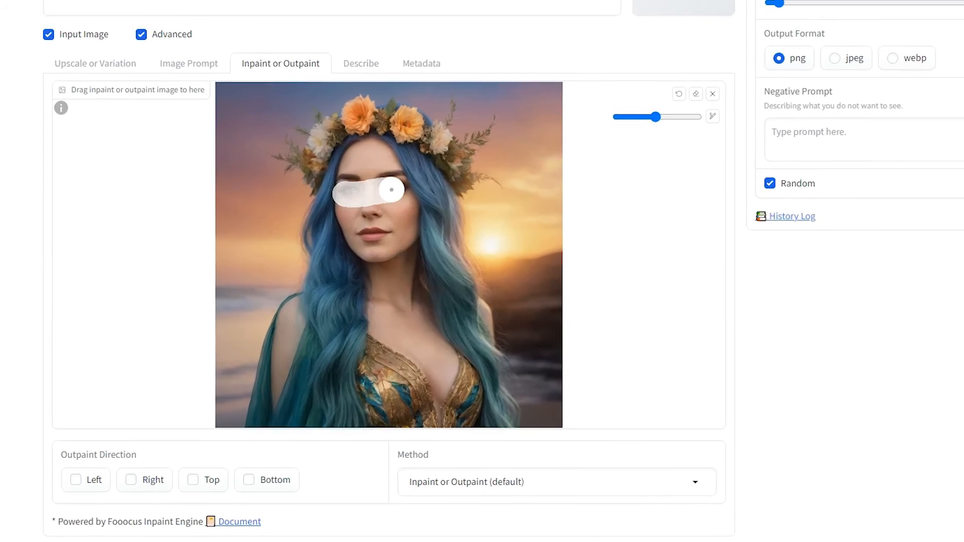
Mask the eyes, use Improve Detail with the 'beautiful eyes' prompt, and generate.
click(557, 482)
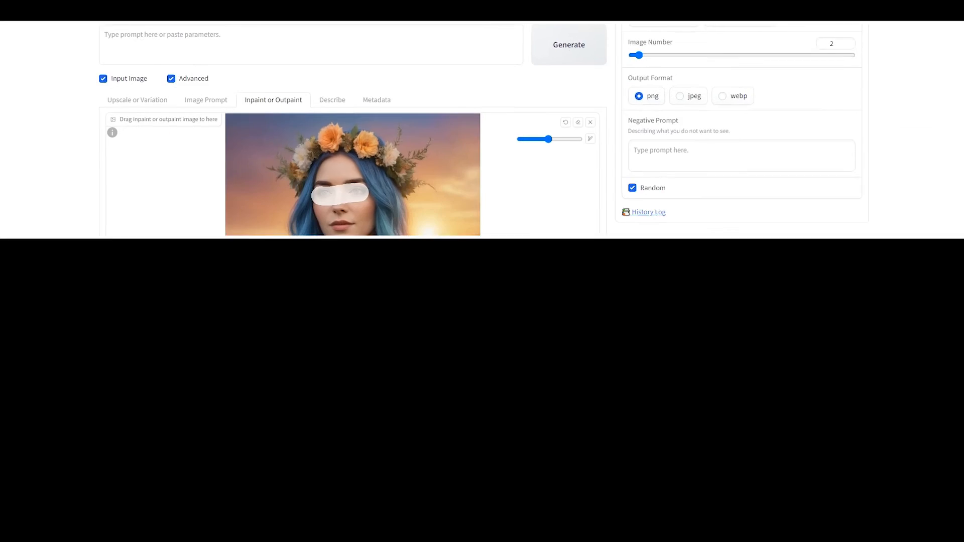
scroll(down, 3)
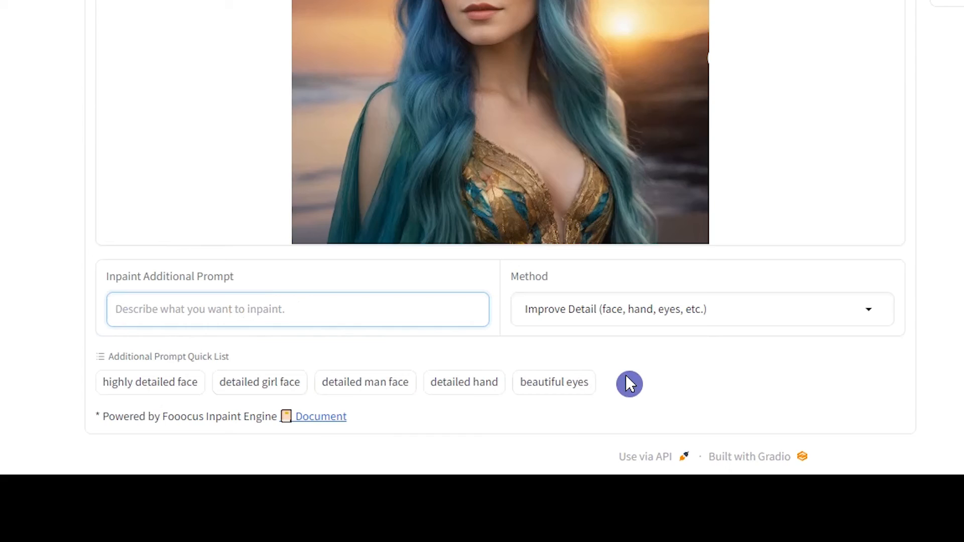
click(554, 382)
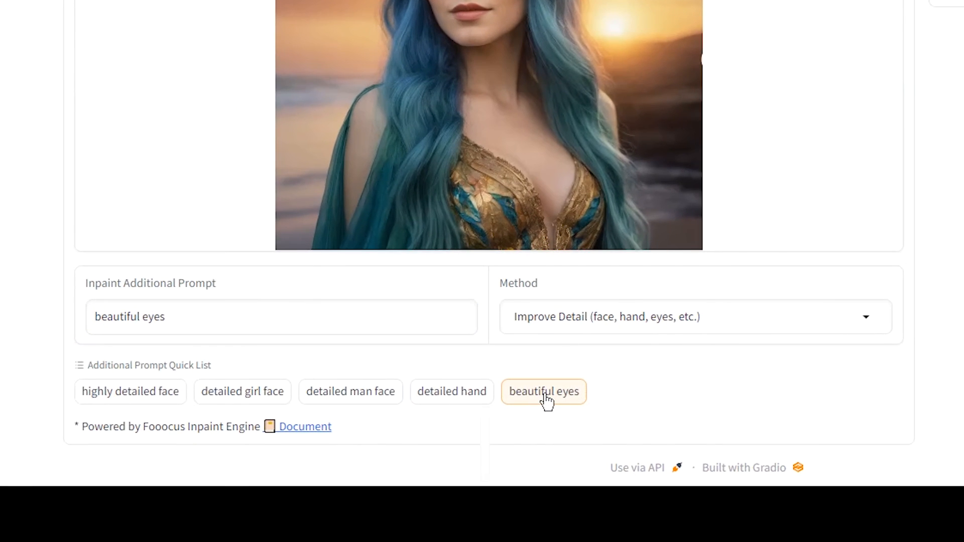
scroll(up, 3)
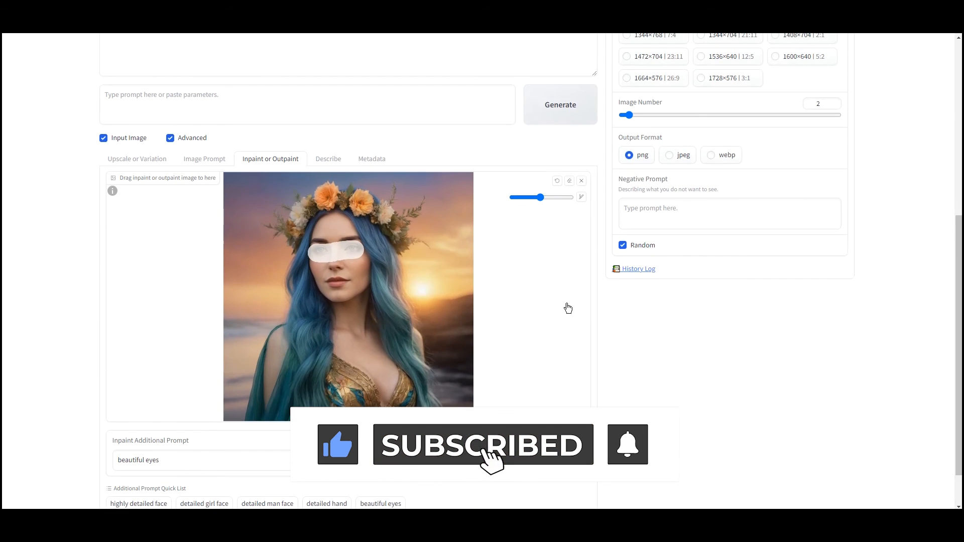
click(559, 105)
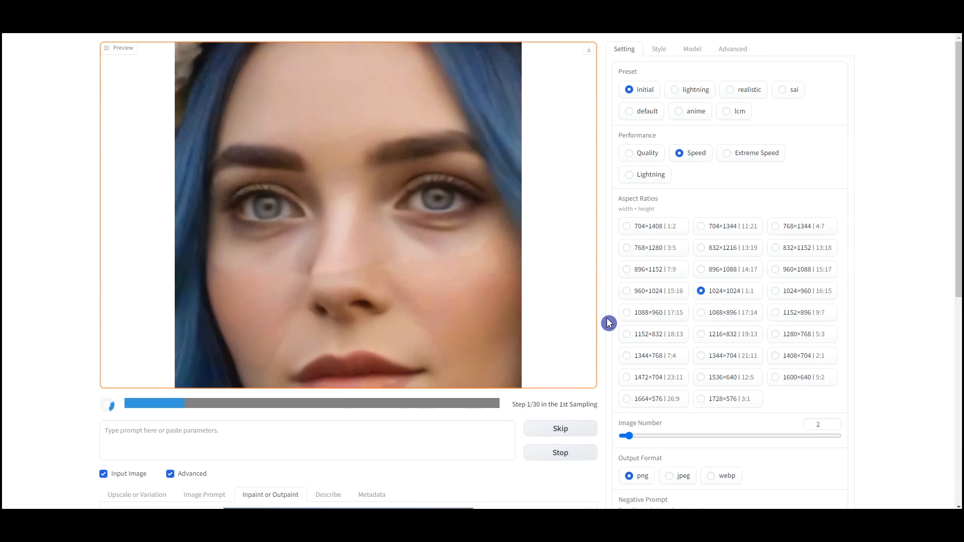